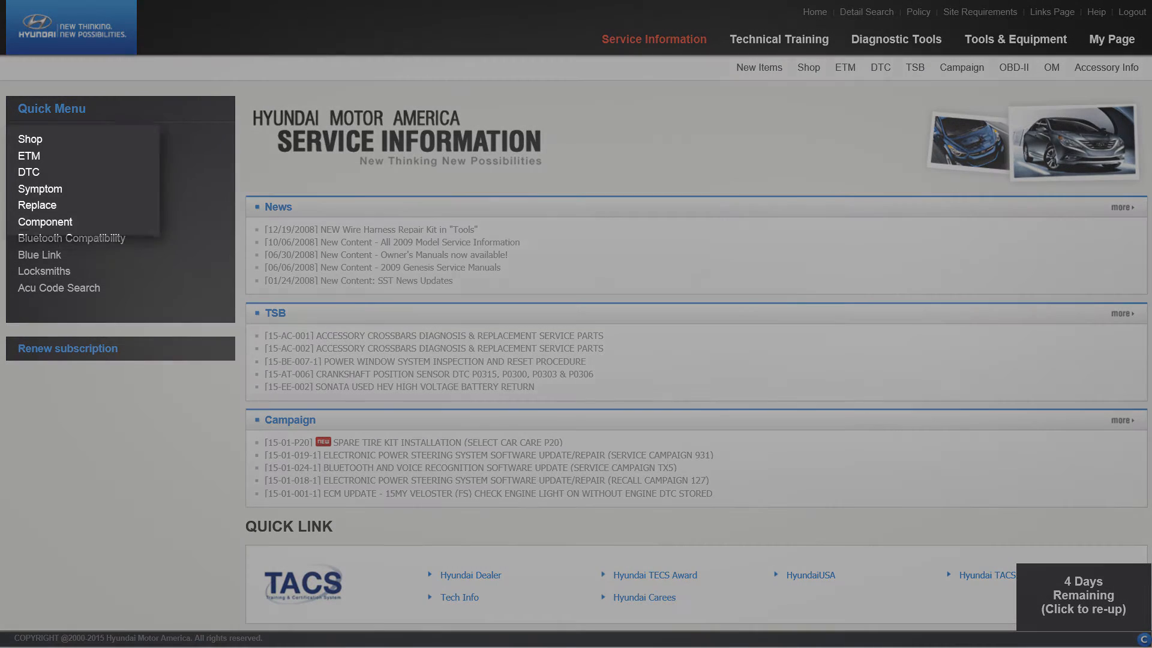
Open the ETM electrical wiring diagrams section from the Quick Menu
{"action": "left_click", "coordinate": [28, 156]}
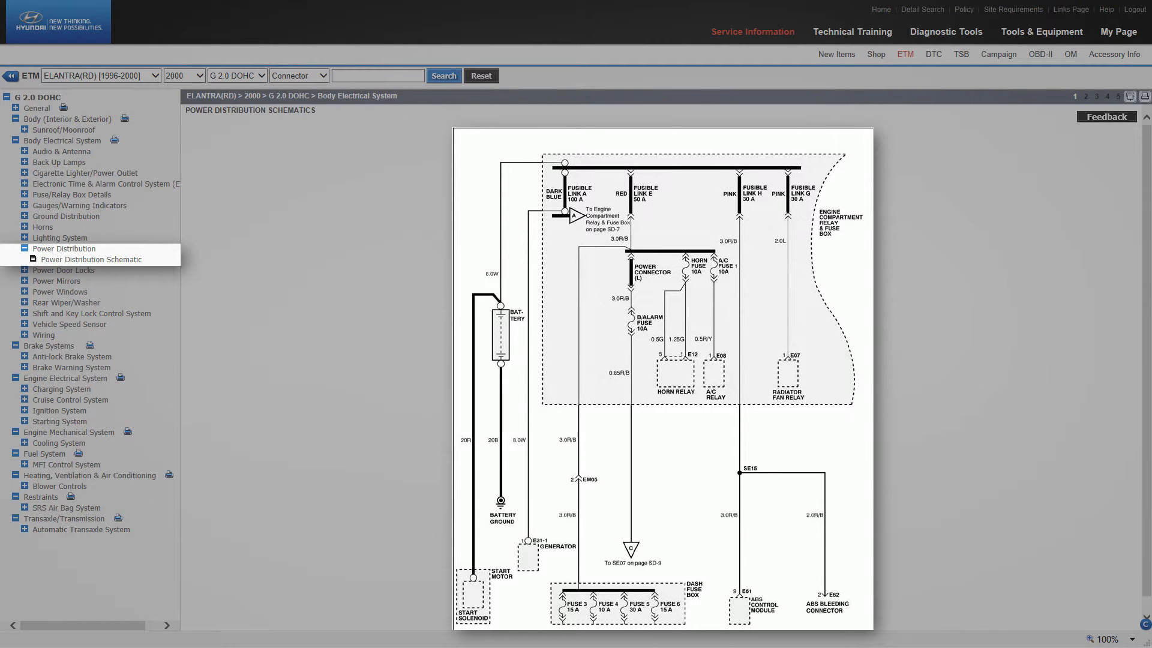
View the Door, Instrument and Rear harness layouts, then open the Engine Control System Schematic
{"action": "left_click", "coordinate": [63, 346]}
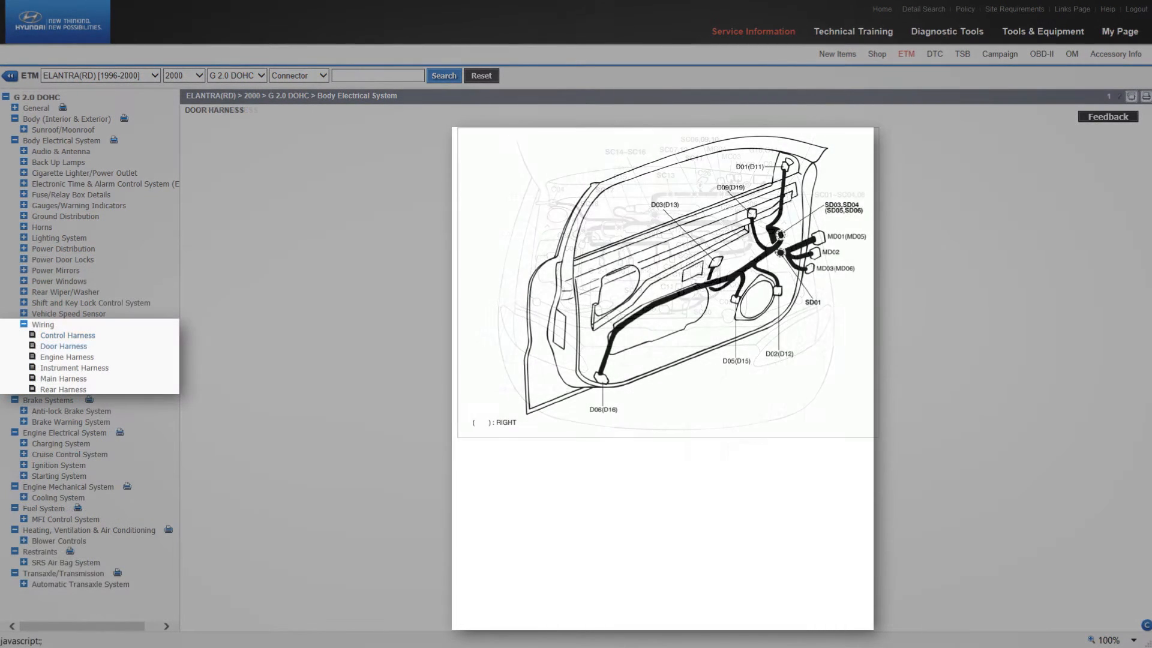
{"action": "left_click", "coordinate": [75, 367]}
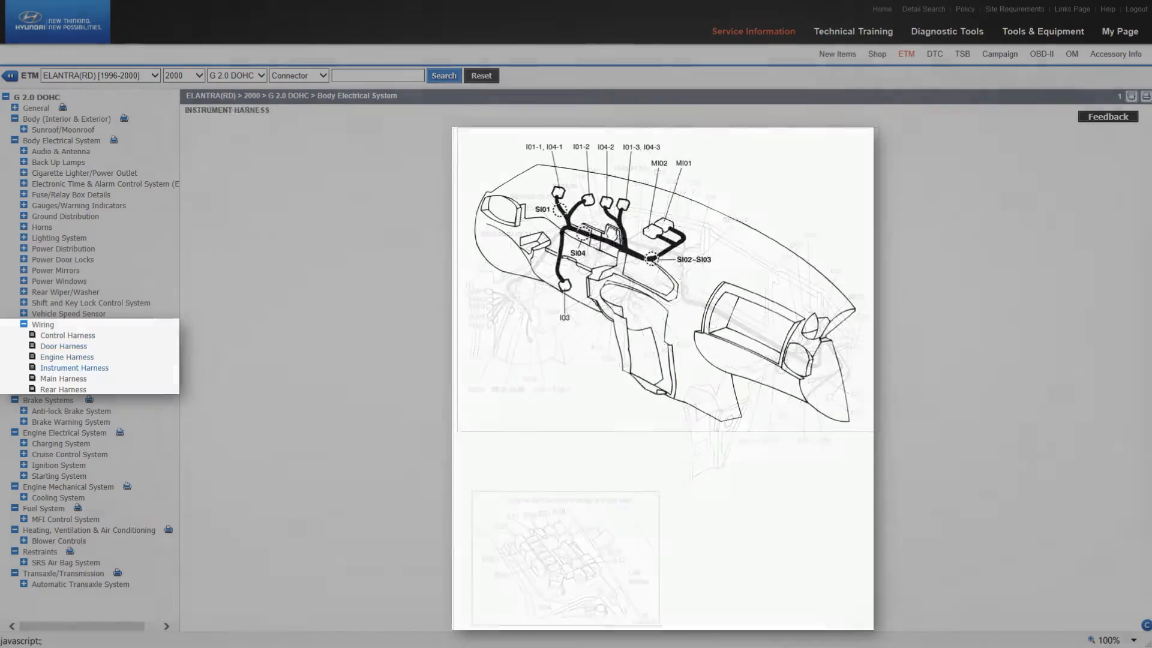
{"action": "left_click", "coordinate": [64, 390]}
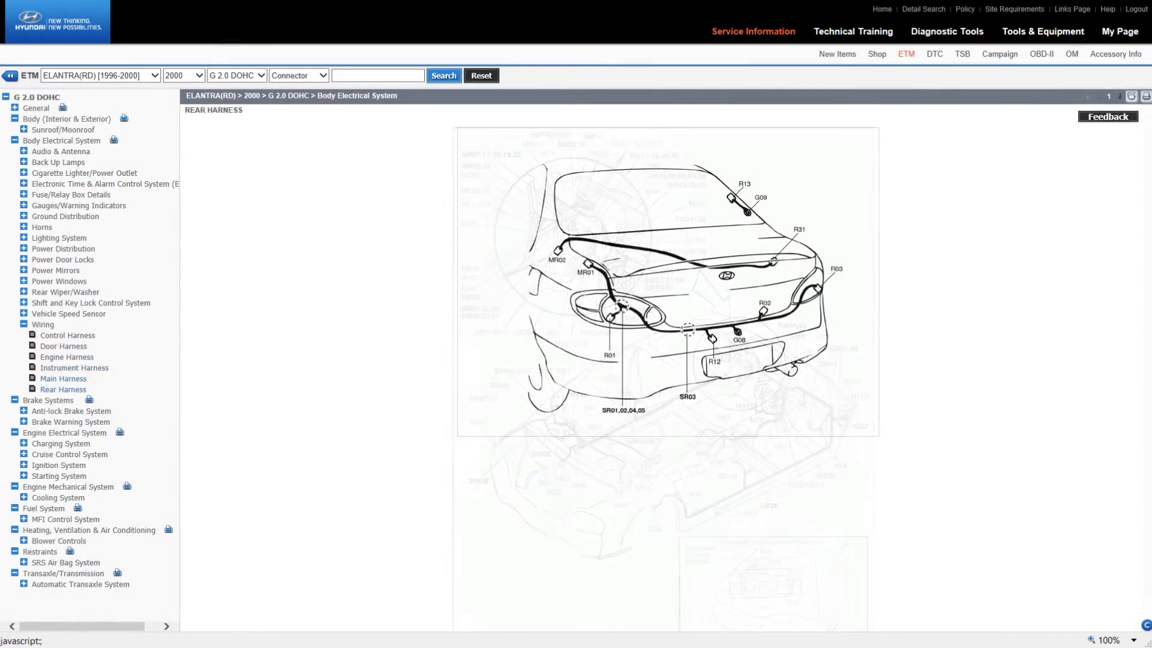
{"action": "left_click", "coordinate": [99, 205]}
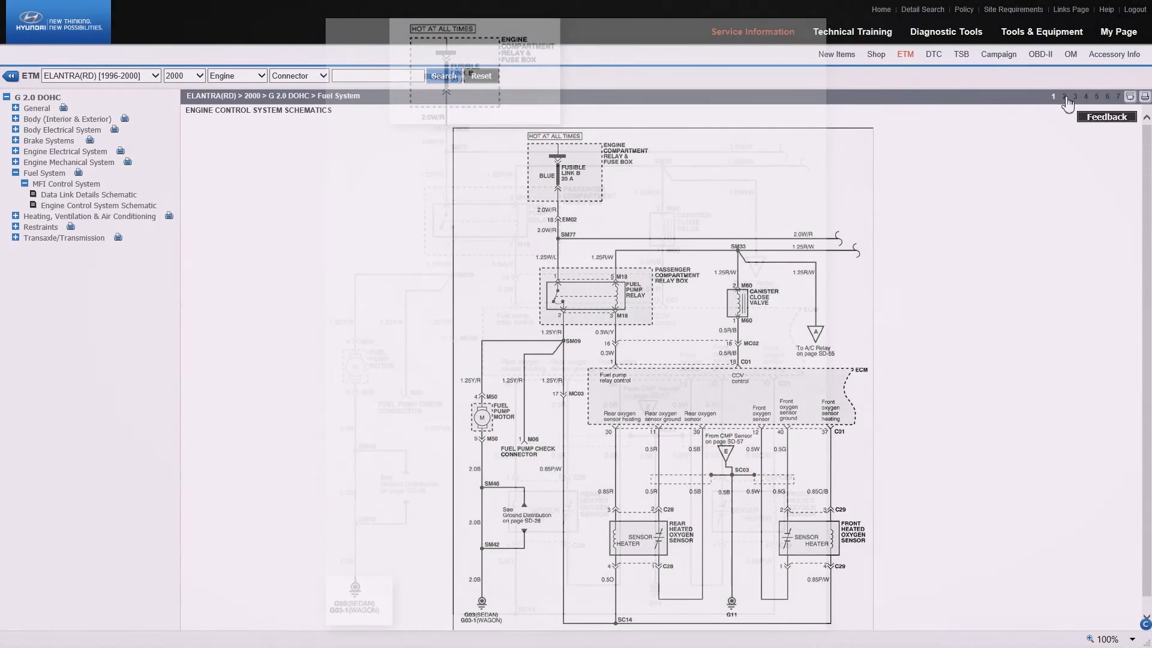
Page through Engine Control System Schematic sheets 2, 3 and 4
{"action": "left_click", "coordinate": [1064, 96]}
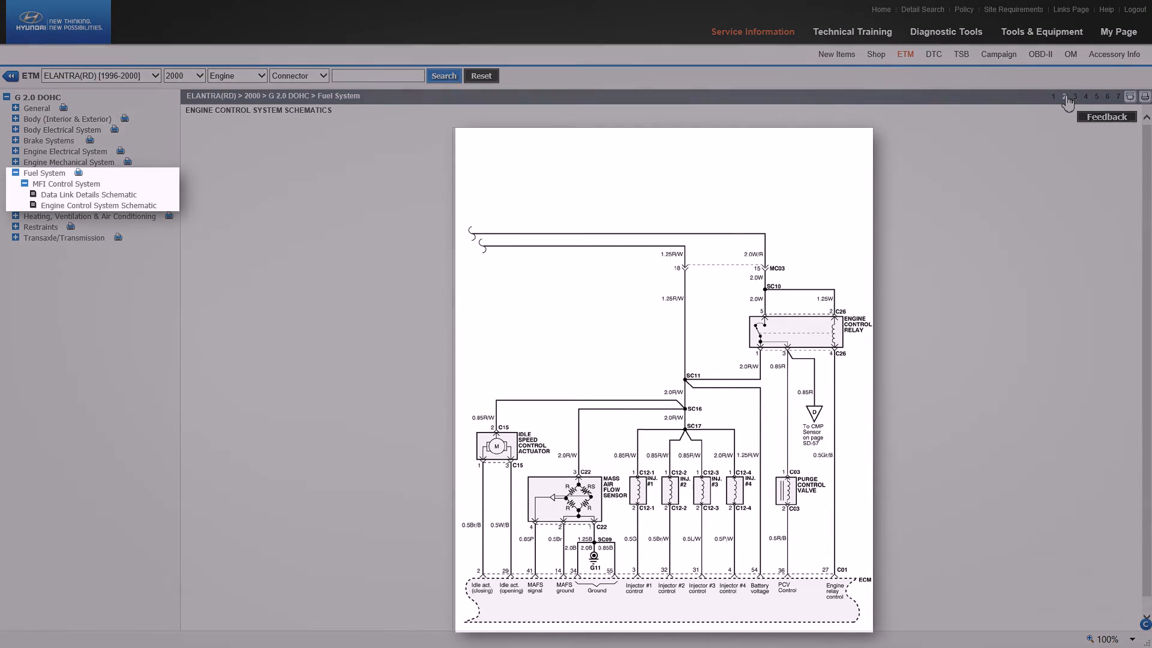
{"action": "left_click", "coordinate": [1074, 96]}
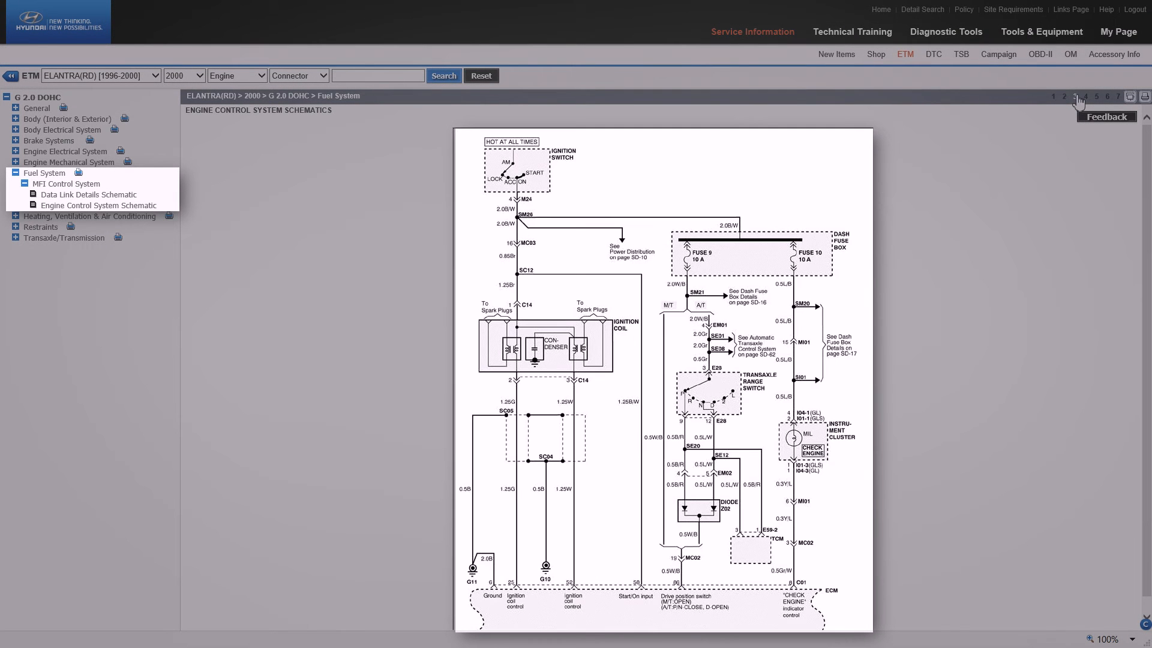
{"action": "left_click", "coordinate": [1086, 96]}
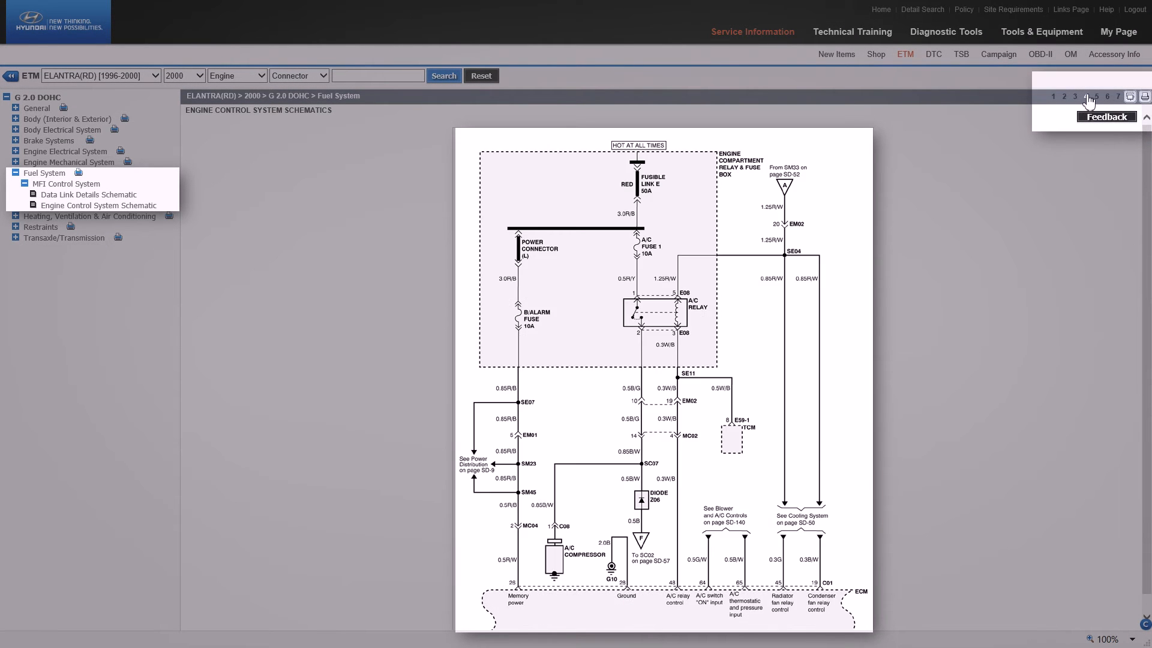